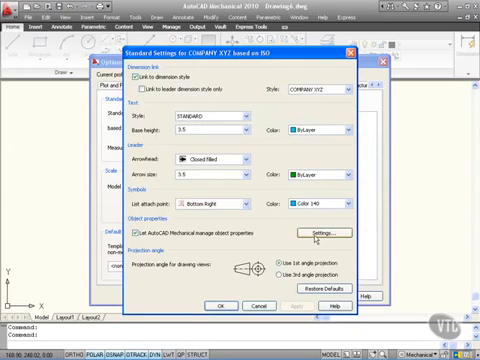
Step: Open Object Property Settings from the COMPANY XYZ standard settings
{"action": "left_click", "coordinate": [328, 234]}
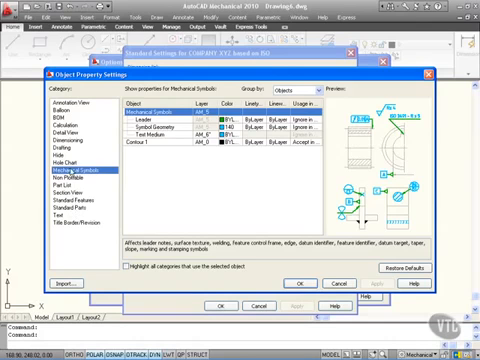
Step: Assign the Center layer to Drafting > Centerline and close the dialogs
{"action": "left_click", "coordinate": [72, 138]}
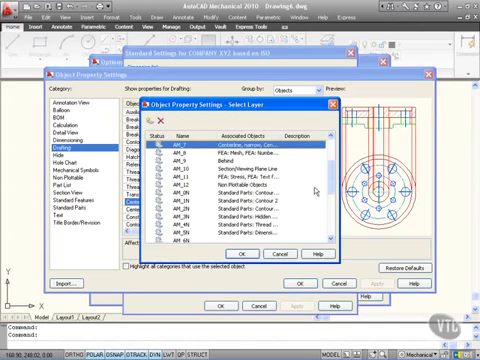
{"action": "scroll", "scroll_direction": "down", "scroll_amount": 3}
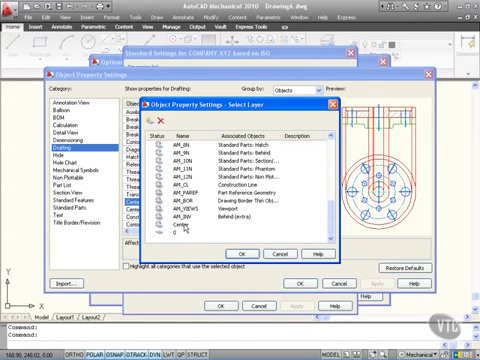
{"action": "left_click", "coordinate": [180, 225]}
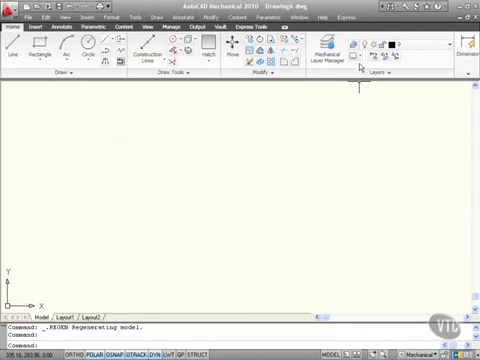
Step: Draw a horizontal centerline across the middle of the drawing on the Center layer
{"action": "left_click", "coordinate": [390, 46]}
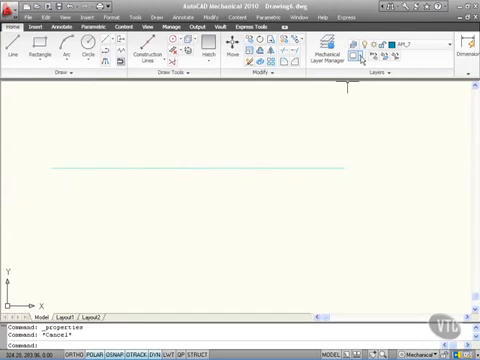
{"action": "left_click", "coordinate": [360, 55]}
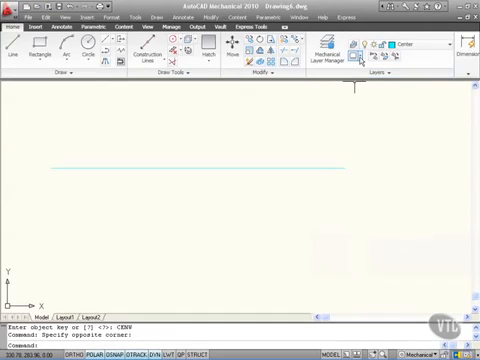
Step: Draw a second horizontal centerline below the first one
{"action": "left_click", "coordinate": [360, 47]}
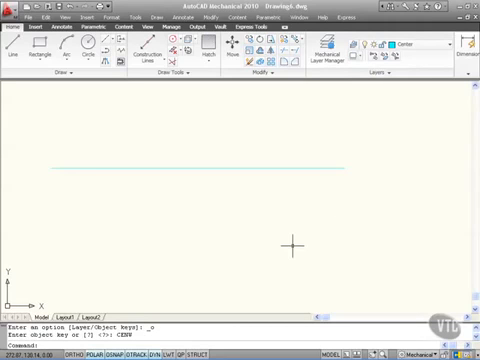
{"action": "mouse_move", "coordinate": [361, 115]}
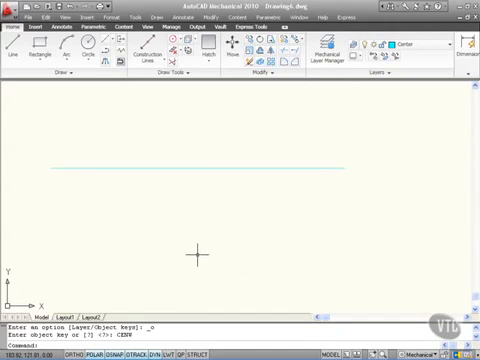
{"action": "mouse_move", "coordinate": [340, 197]}
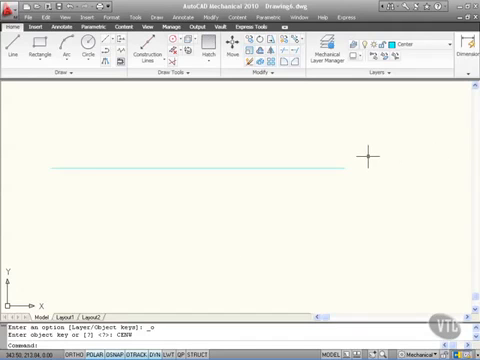
{"action": "left_click", "coordinate": [448, 44]}
{"action": "type", "text": "macenterline"}
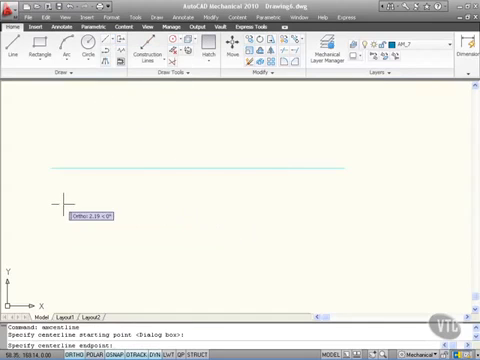
{"action": "left_click", "coordinate": [333, 203]}
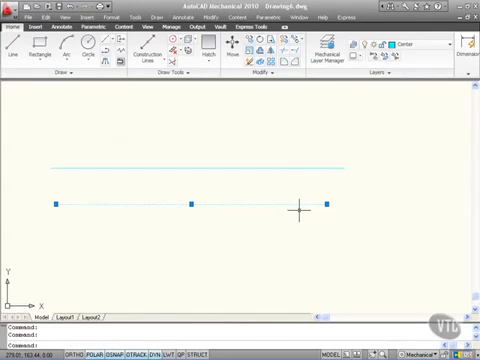
Step: Open the program Options from the drawing's shortcut menu
{"action": "right_click", "coordinate": [300, 205]}
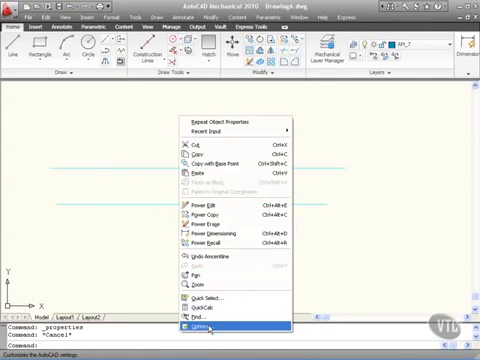
{"action": "left_click", "coordinate": [211, 328]}
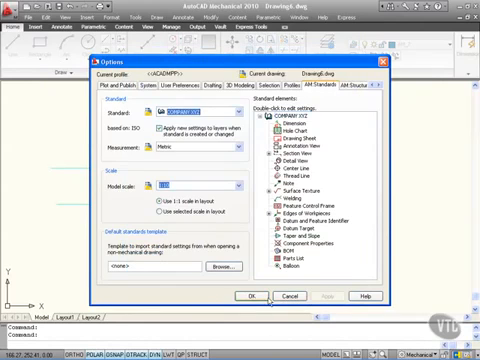
Step: Confirm Options and draw a top centerline, which lands on layer AM_7
{"action": "left_click", "coordinate": [247, 299]}
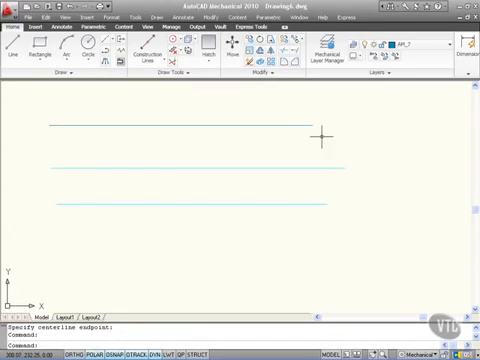
{"action": "mouse_move", "coordinate": [256, 130]}
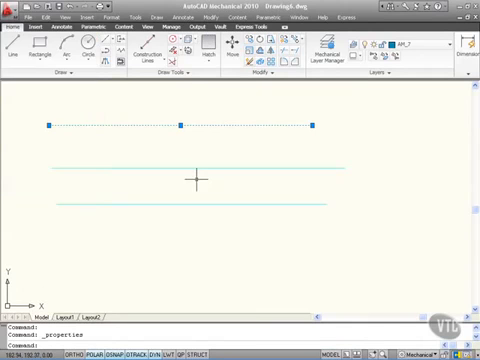
{"action": "key", "text": "Escape"}
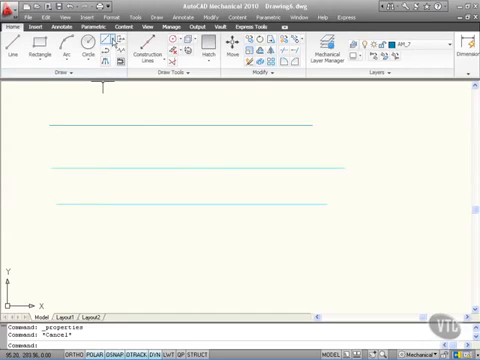
{"action": "mouse_move", "coordinate": [145, 153]}
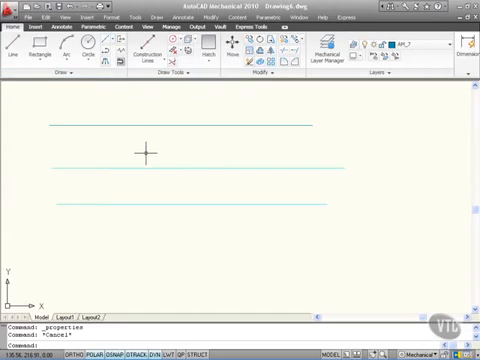